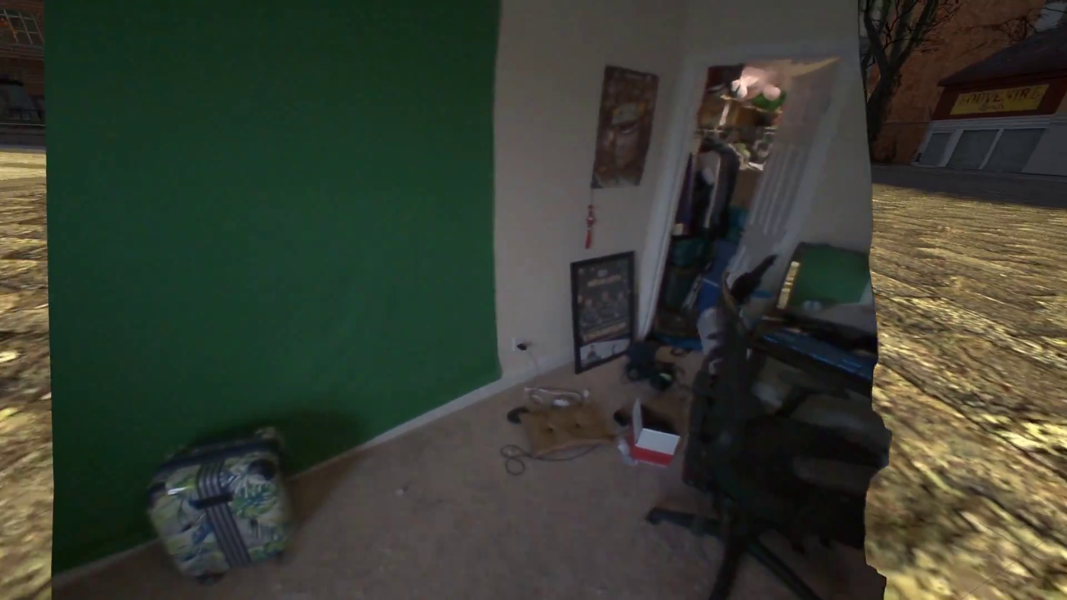
Scroll through the camera Room View settings while the 2D passthrough is shown.
scroll(right, 3)
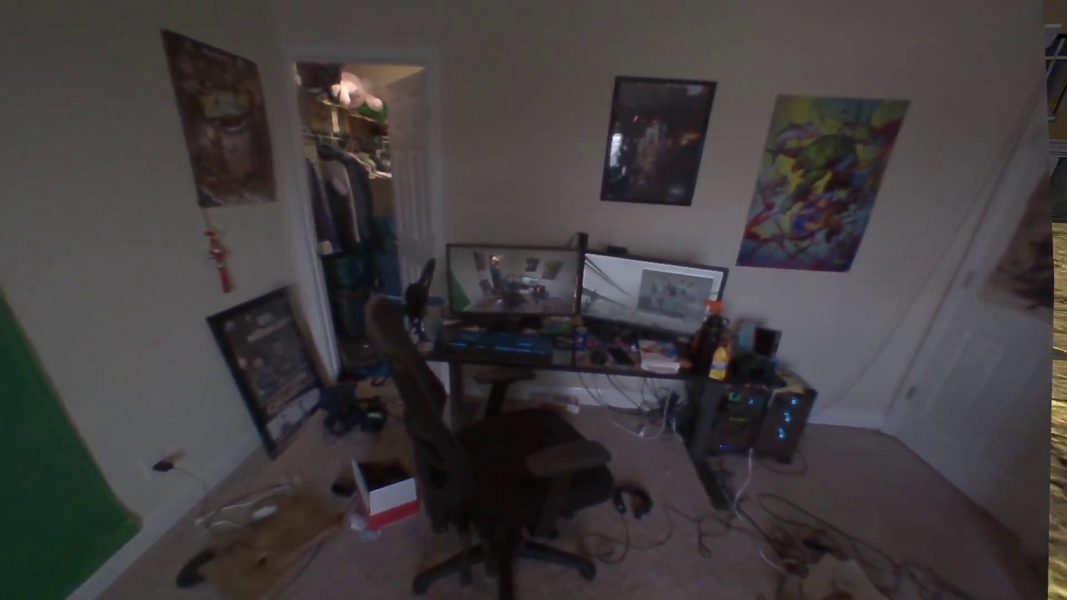
Set Room View back to 3D and dismiss settings to see the blended passthrough.
click(575, 253)
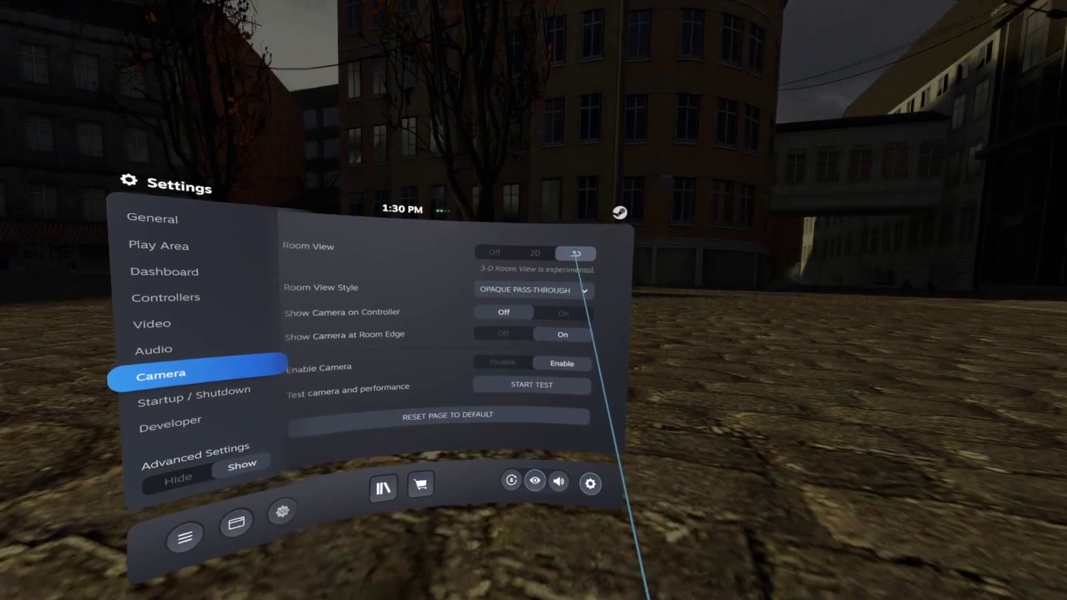
click(576, 254)
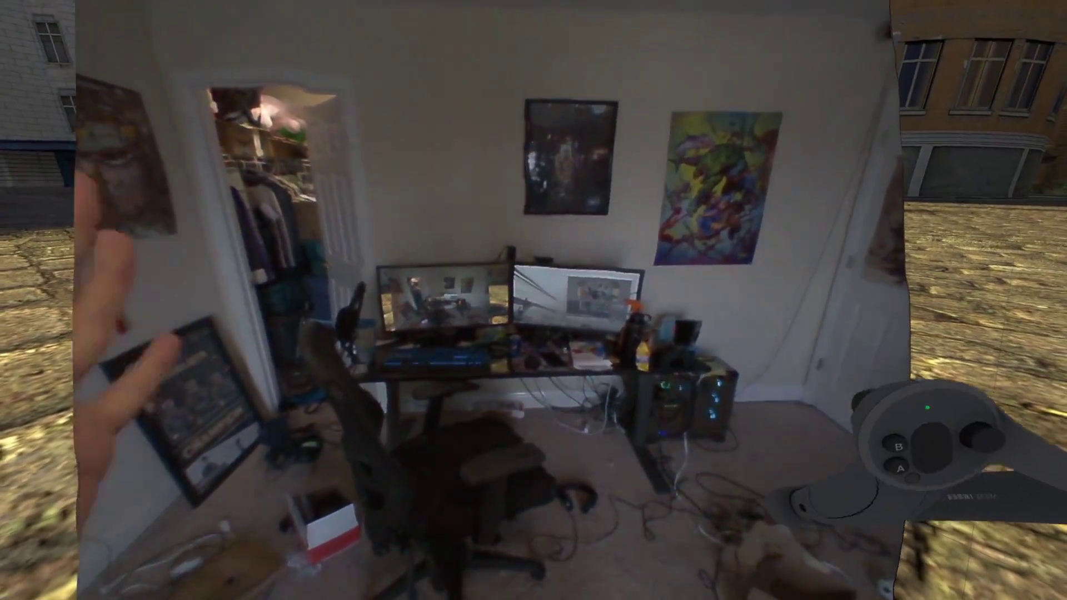